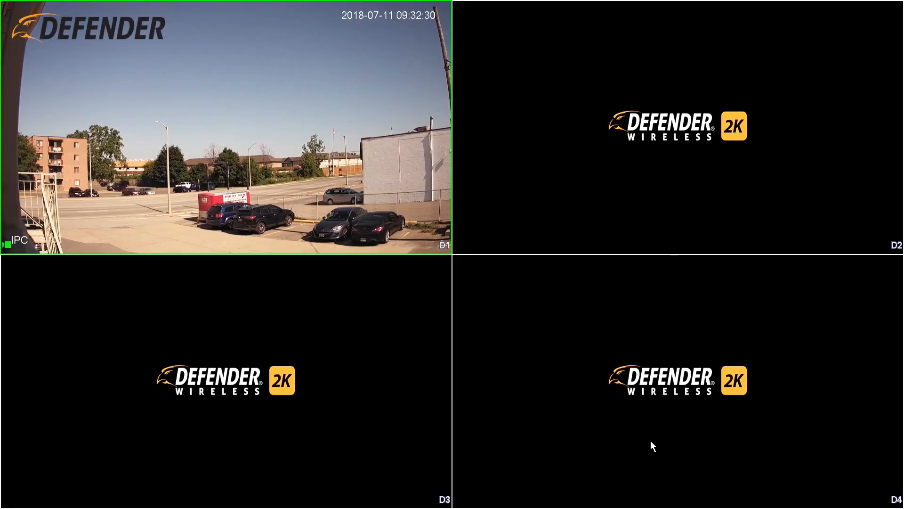
- Reach the Network settings page from the live view via the Main Menu
right_click(377, 170)
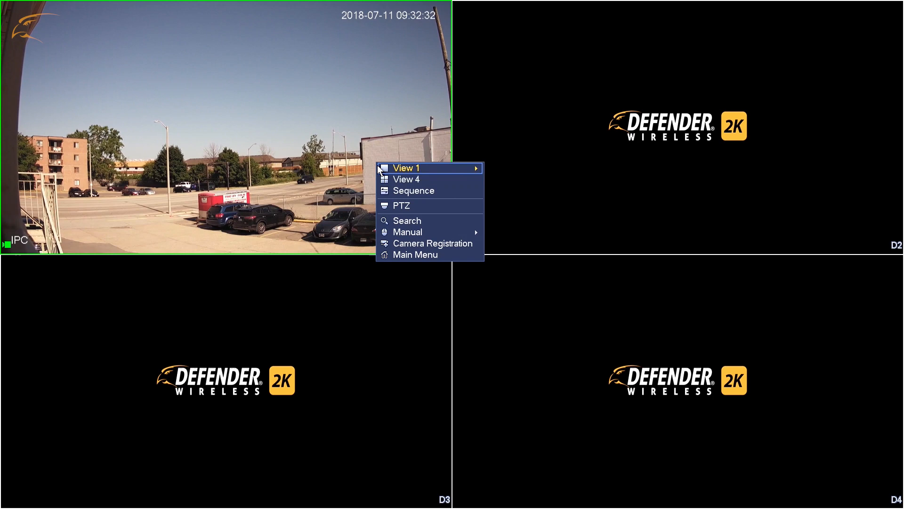
left_click(415, 254)
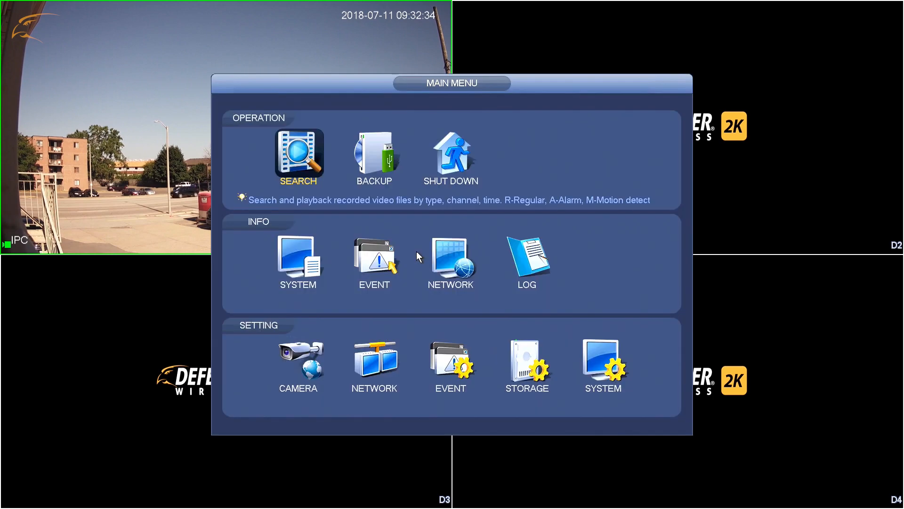
left_click(451, 363)
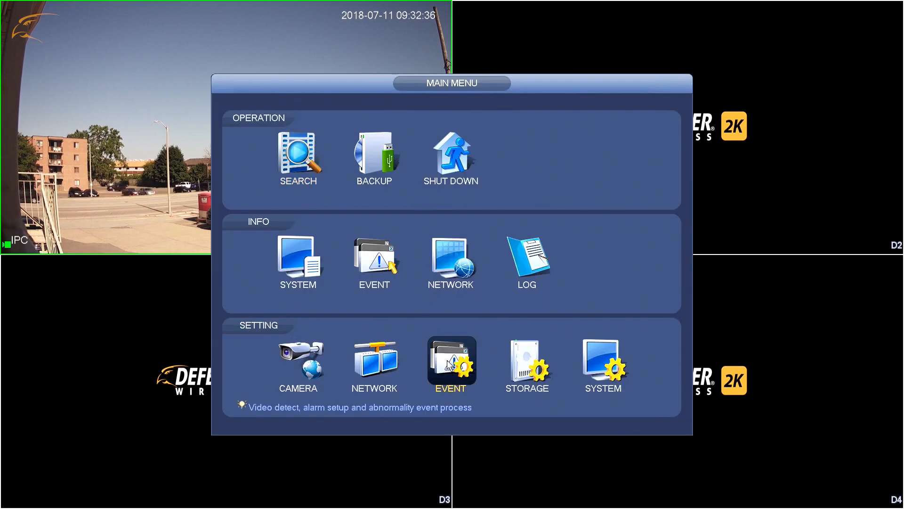
mouse_move(374, 364)
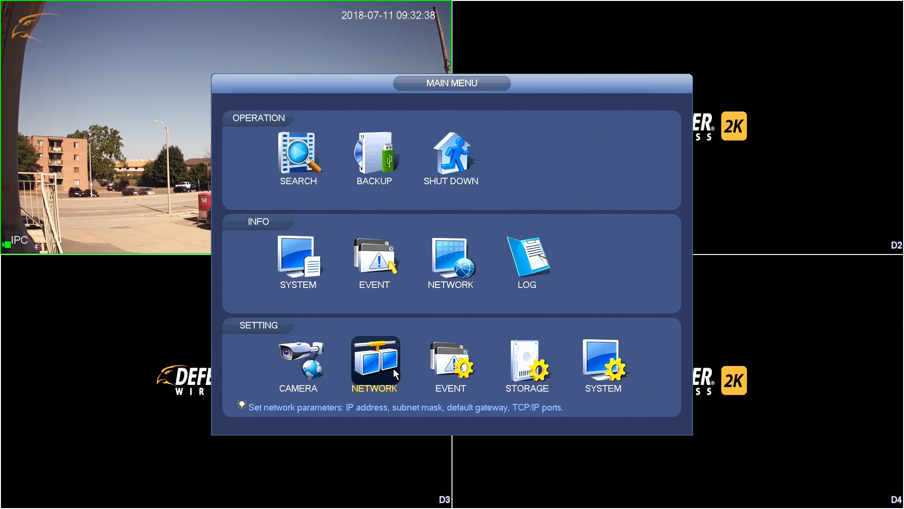
left_click(374, 364)
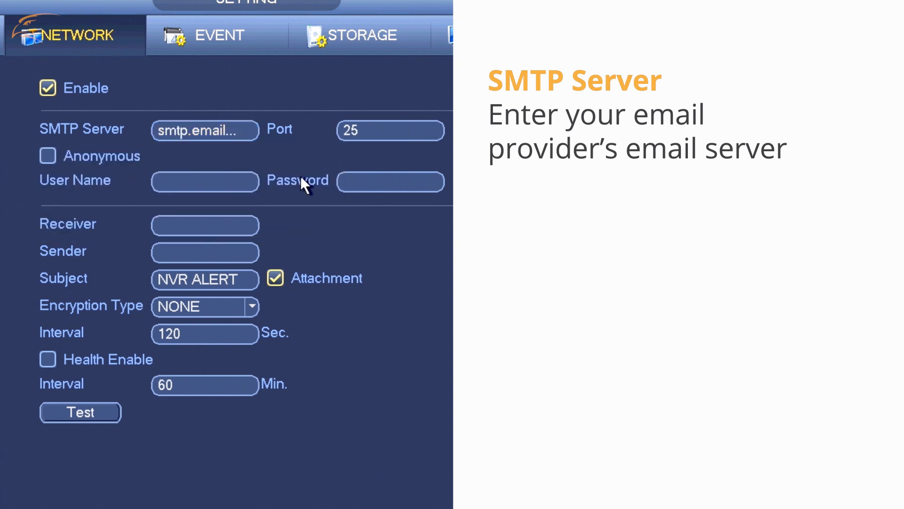
- Correct the SMTP port to 25 using the on-screen keypad
left_click(390, 130)
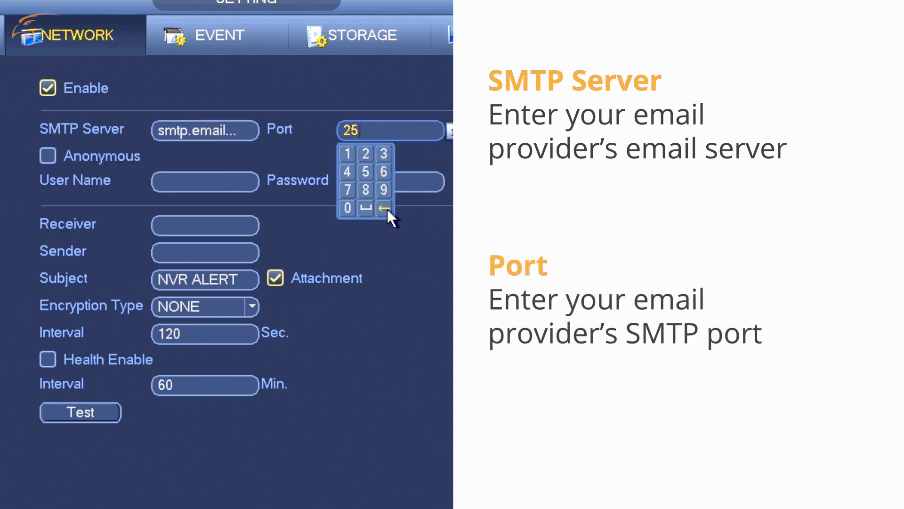
left_click(385, 208)
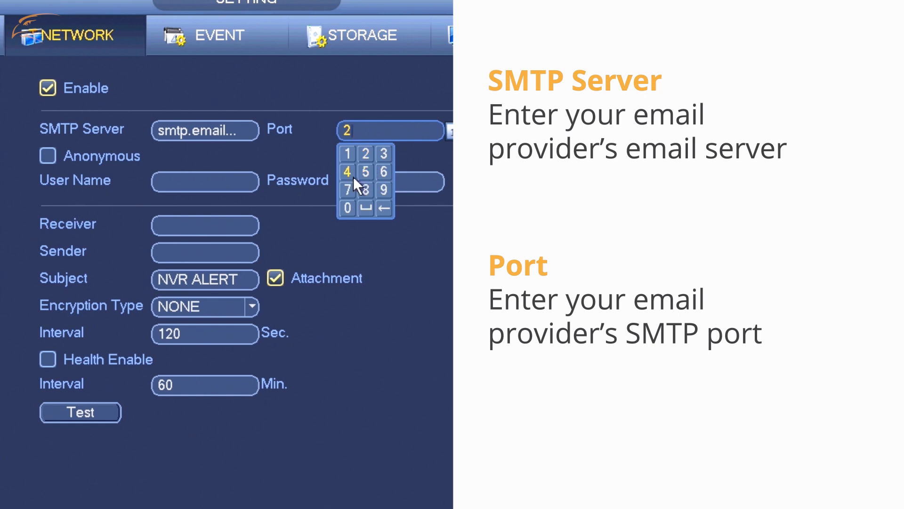
left_click(366, 173)
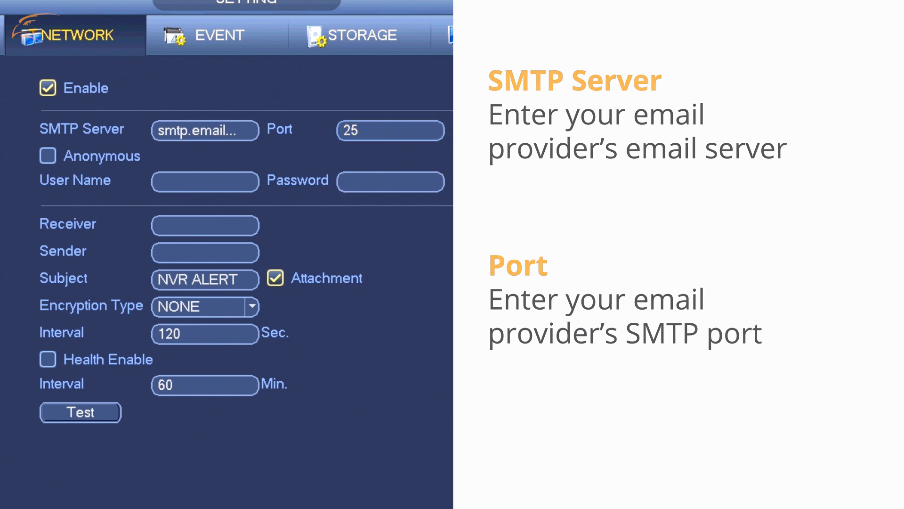
left_click(205, 181)
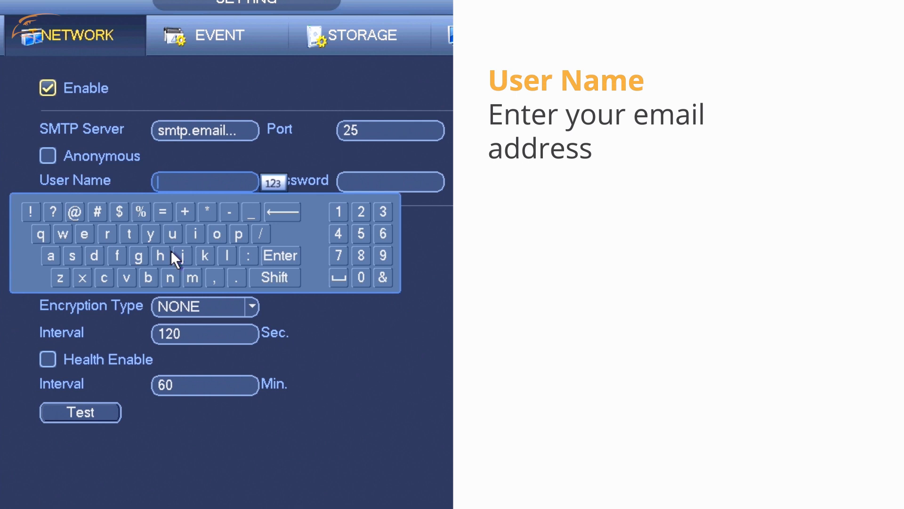
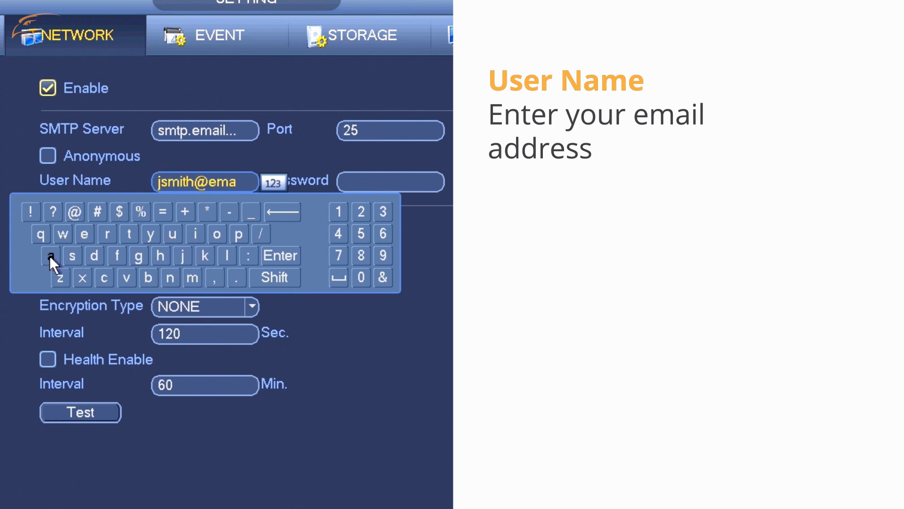
left_click(390, 181)
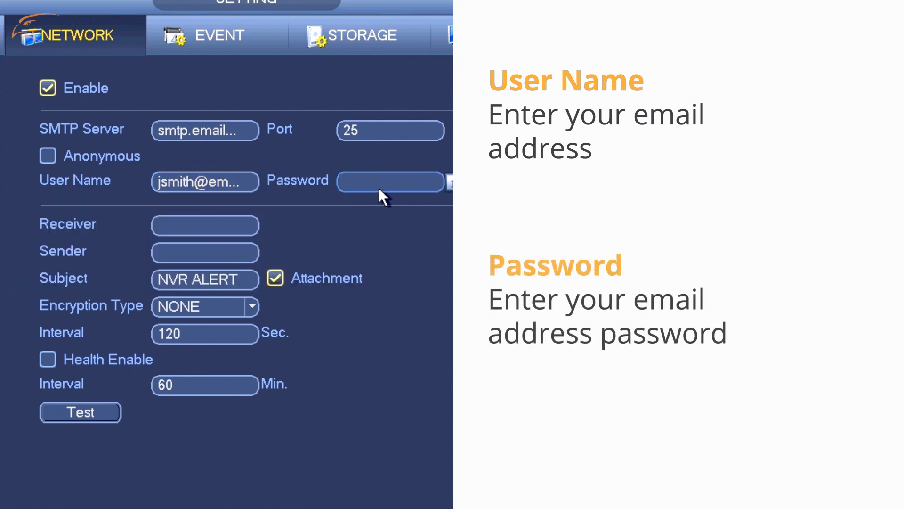
- Enter the email account password and confirm it
left_click(389, 181)
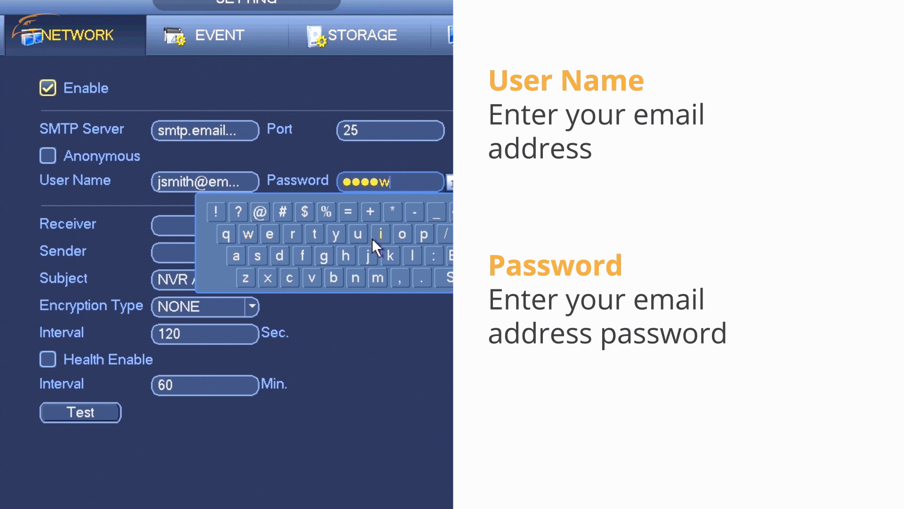
left_click(280, 255)
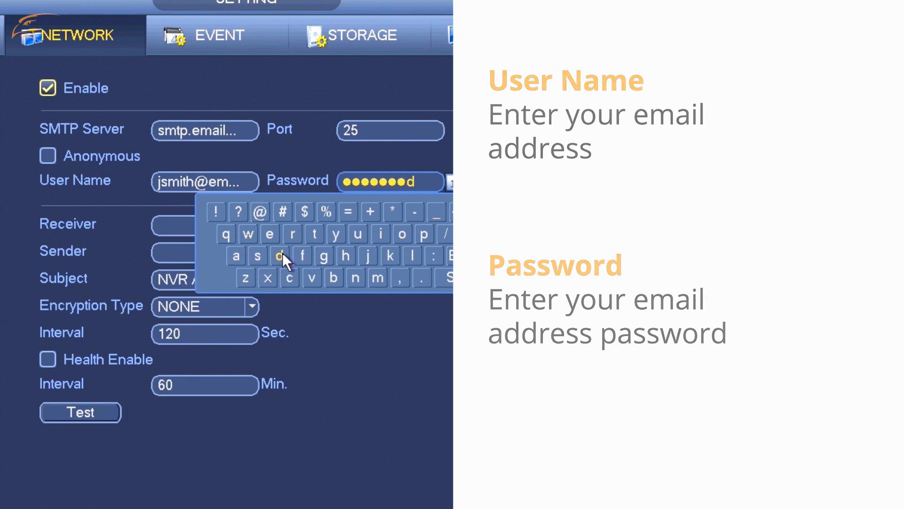
left_click(205, 225)
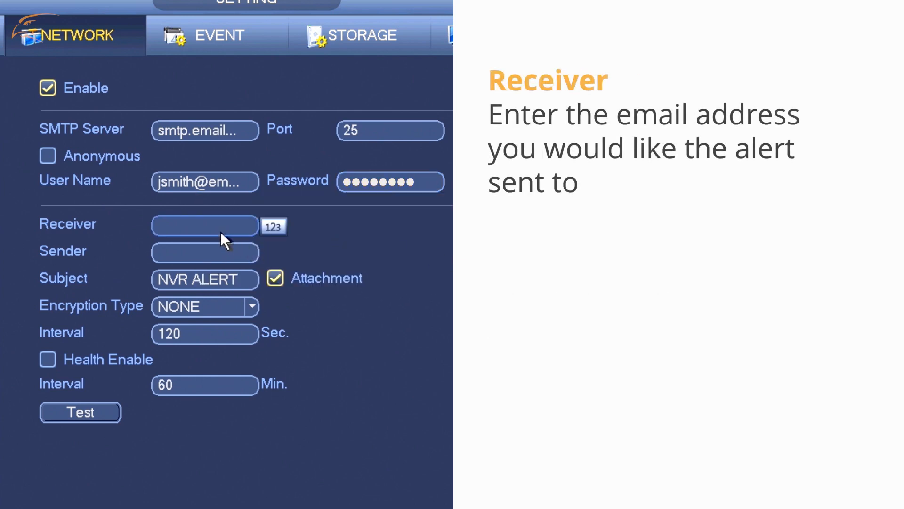
- Enter the receiver email address, then begin the sender address
left_click(205, 224)
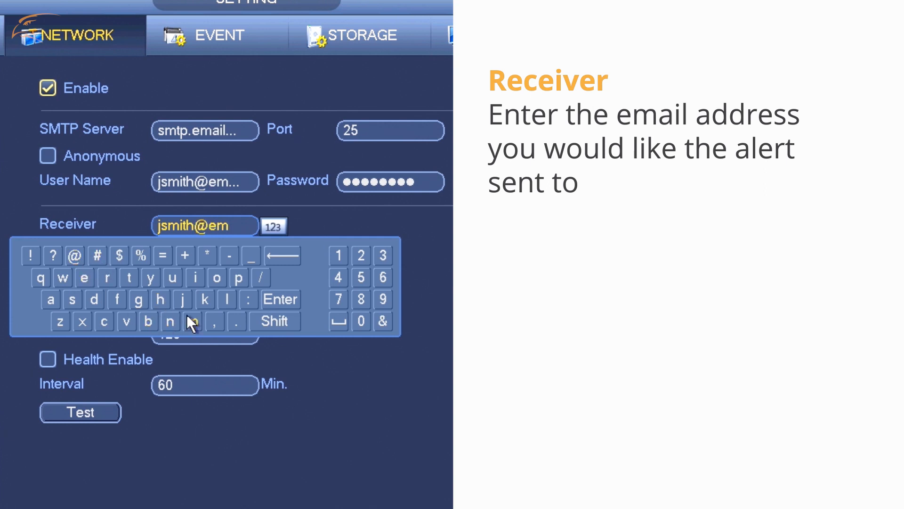
left_click(148, 322)
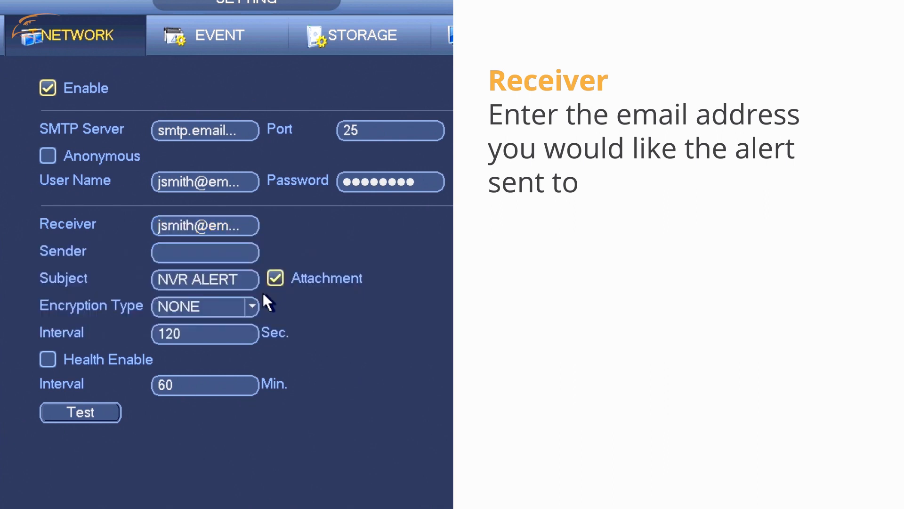
left_click(204, 252)
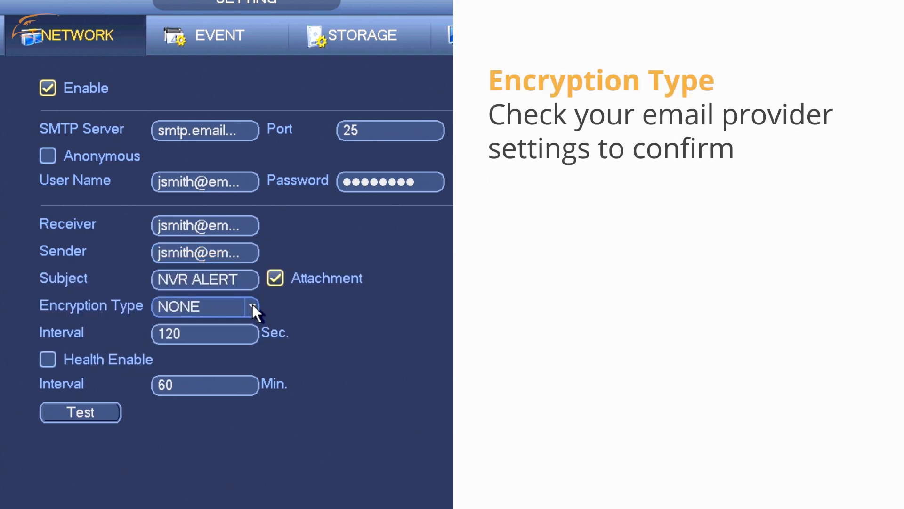
- Set encryption type to SSL and change the alert interval from 120 to 180 seconds
left_click(205, 306)
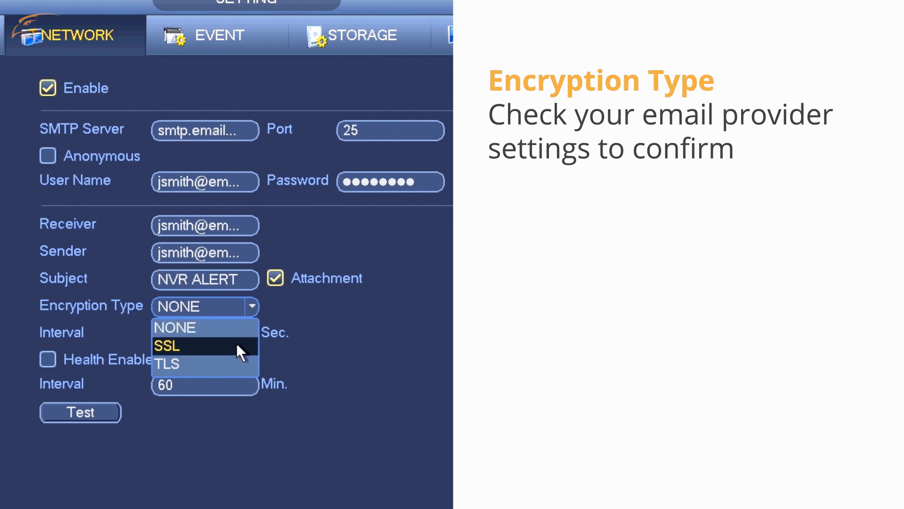
mouse_move(227, 364)
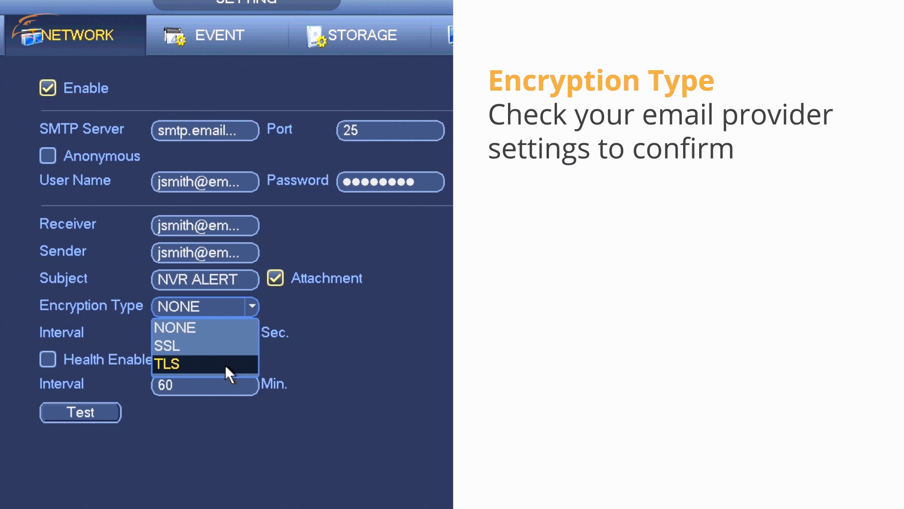
left_click(167, 346)
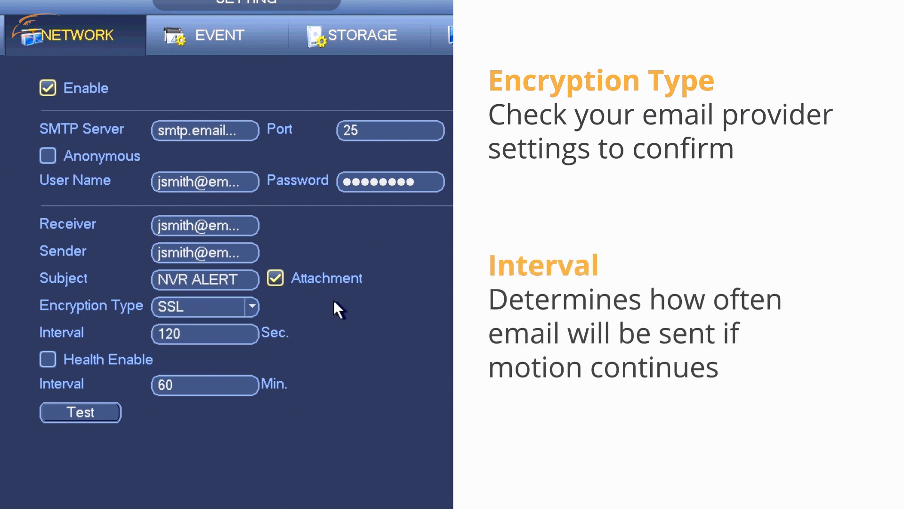
left_click(204, 334)
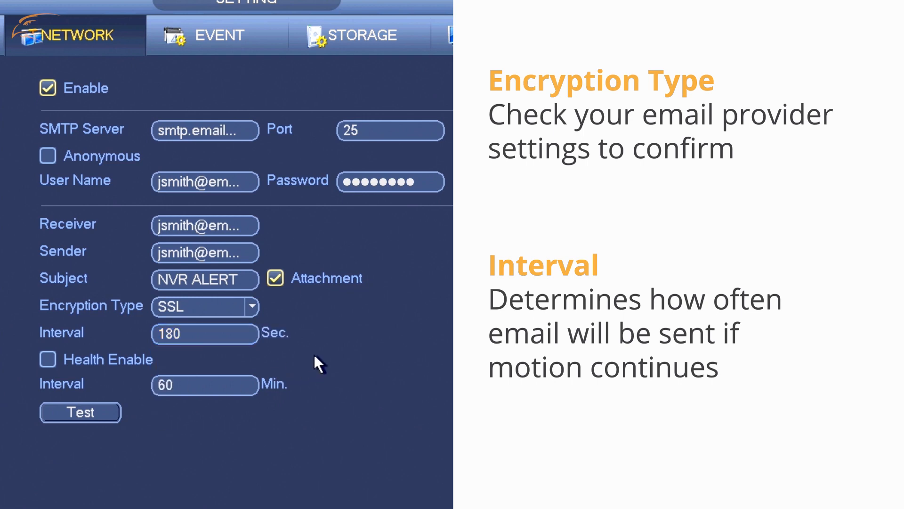
- Send a test email so the NVR ALERT 'Mail Test' message arrives in Outlook
left_click(79, 411)
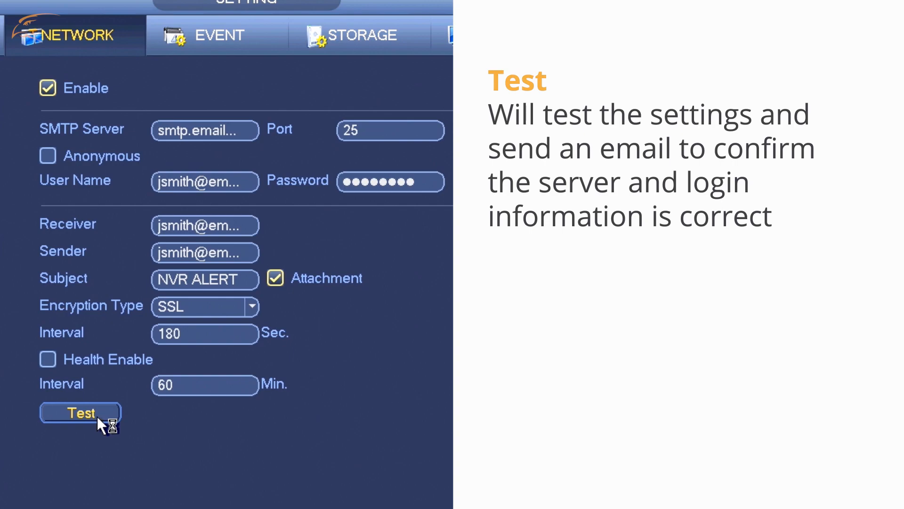
left_click(81, 412)
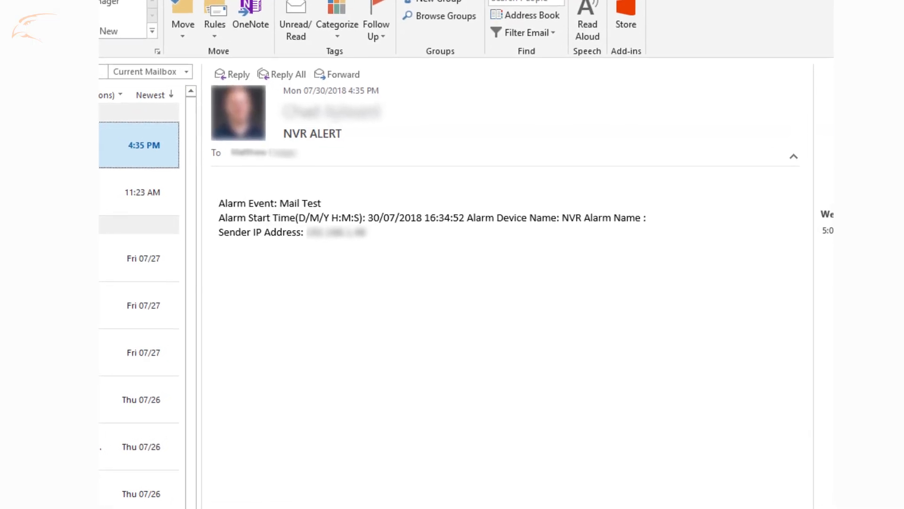